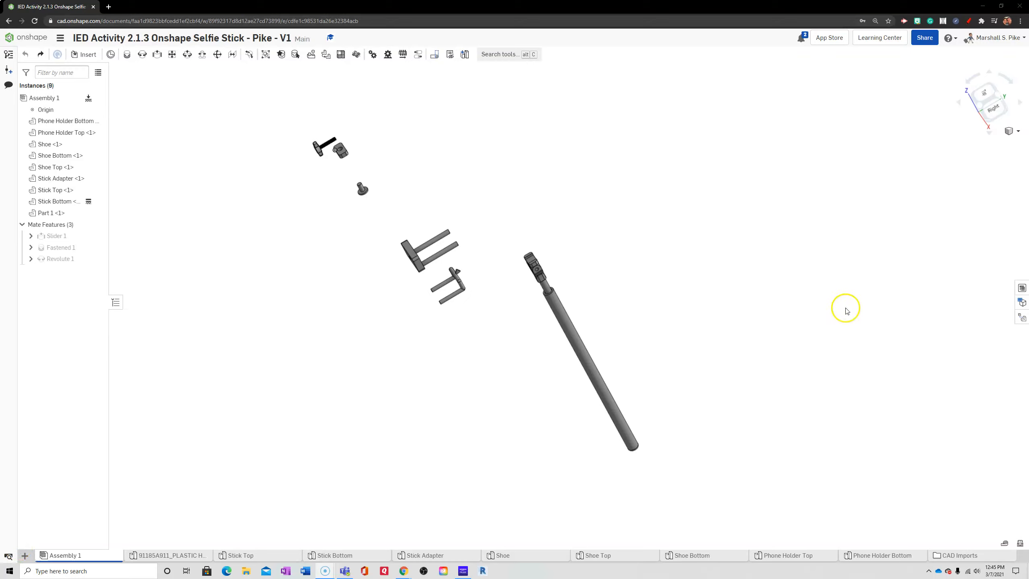
pyautogui.moveTo(415, 129)
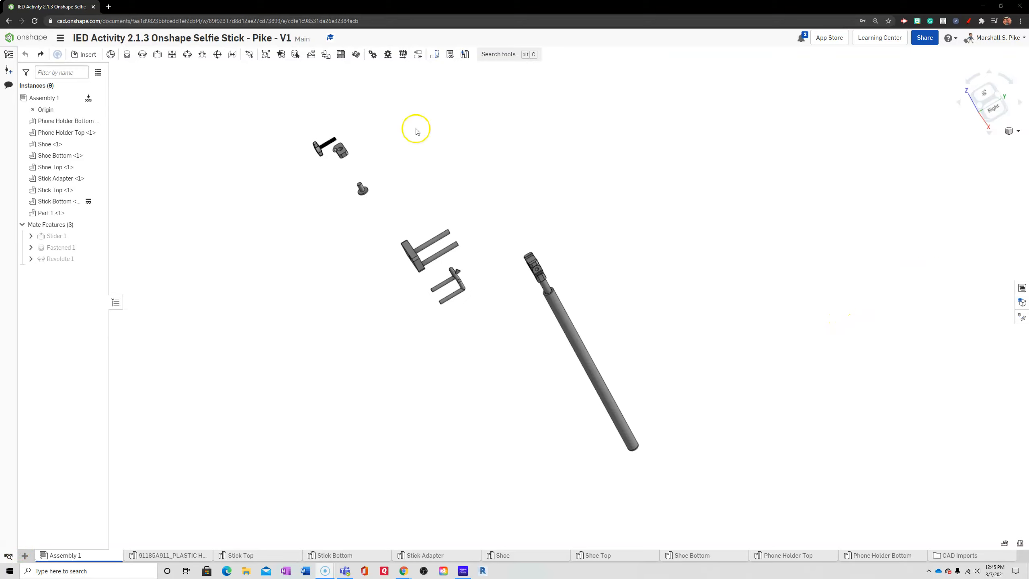
pyautogui.moveTo(442, 138)
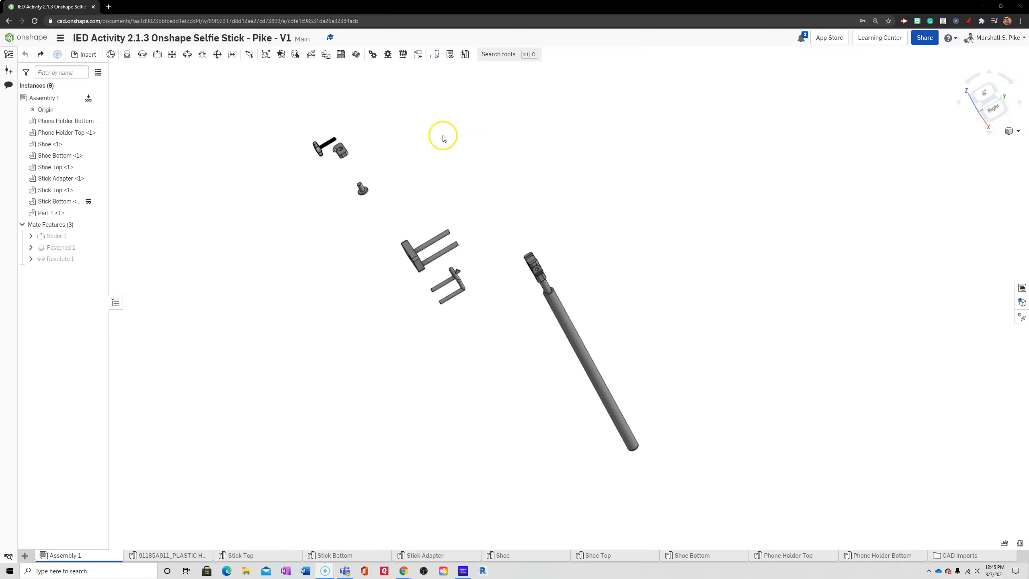
pyautogui.moveTo(656, 241)
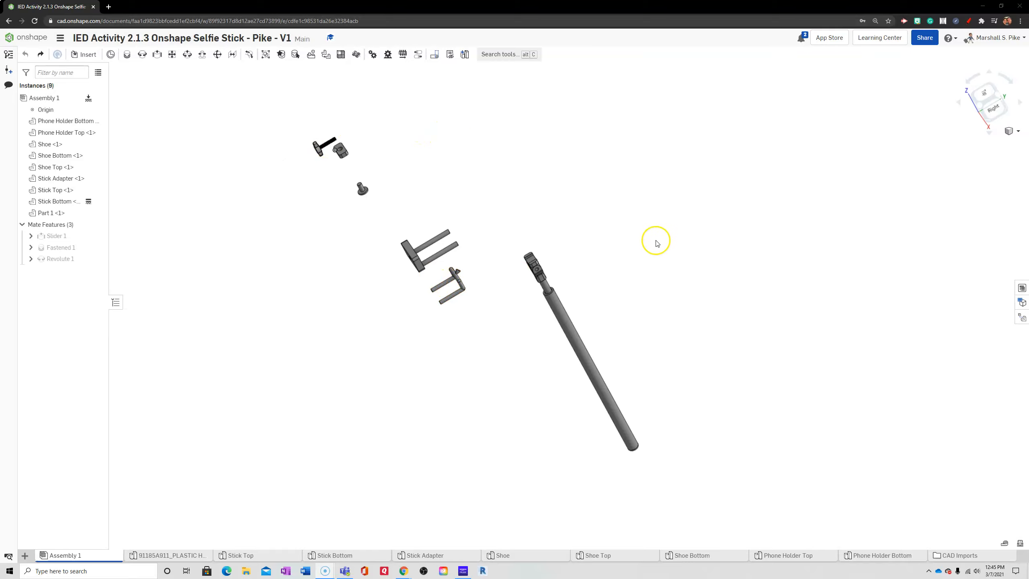
# Mate Part 1's bolt to the Stick Adapter hole cylindrically, flipping the bolt's axis direction.
pyautogui.click(330, 148)
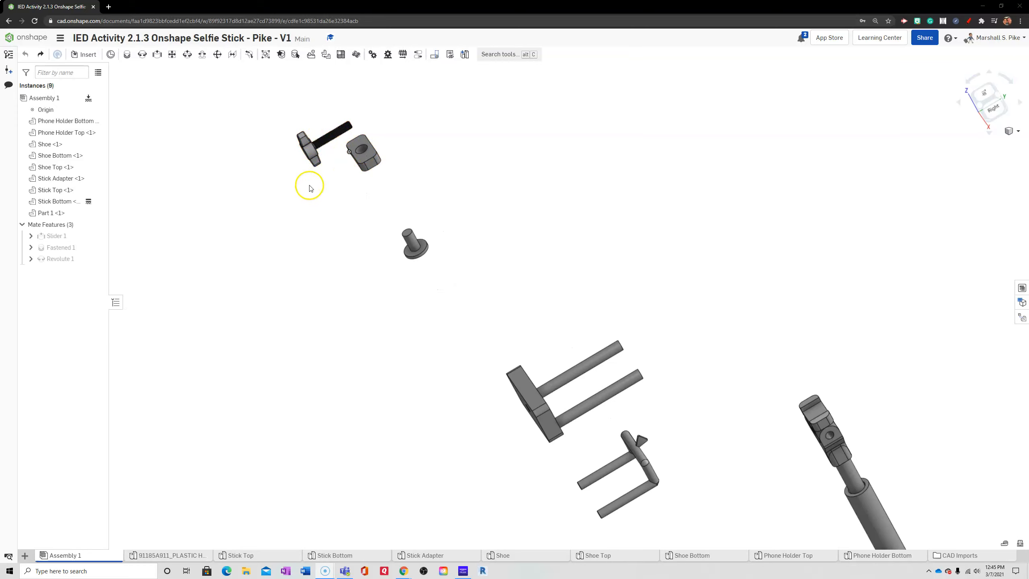
pyautogui.scroll(-3)
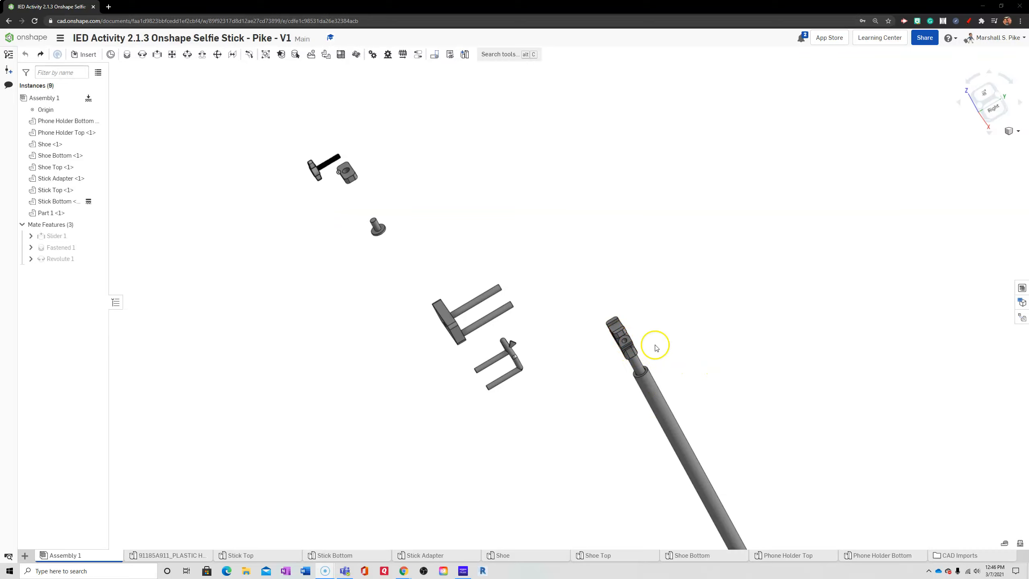
pyautogui.click(476, 315)
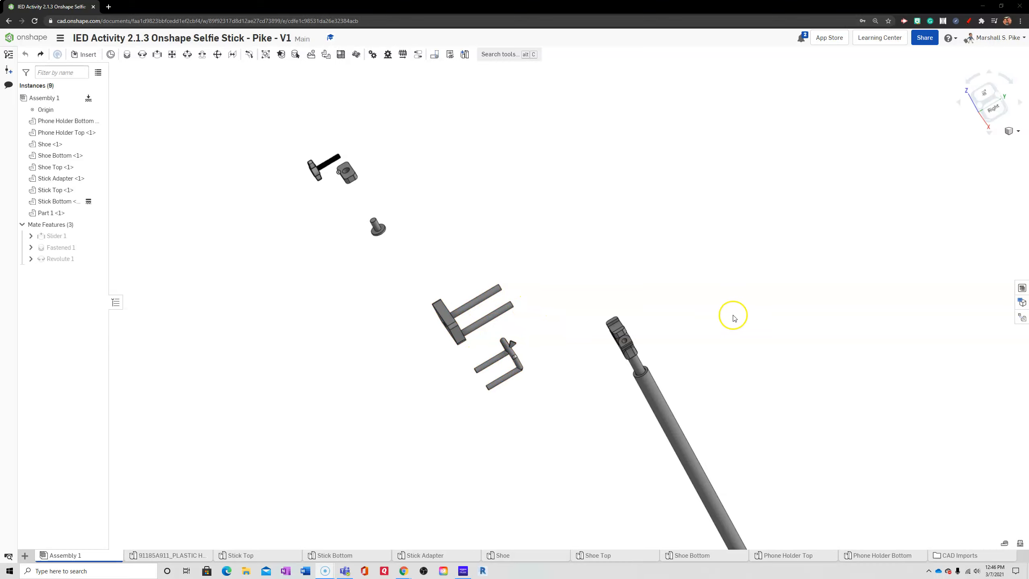
pyautogui.moveTo(524, 274)
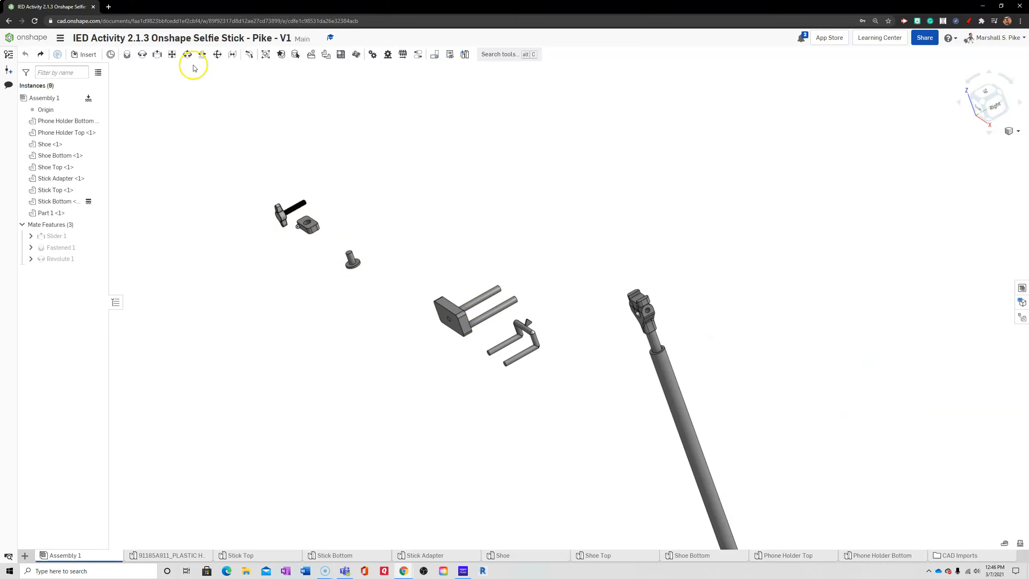
pyautogui.moveTo(187, 54)
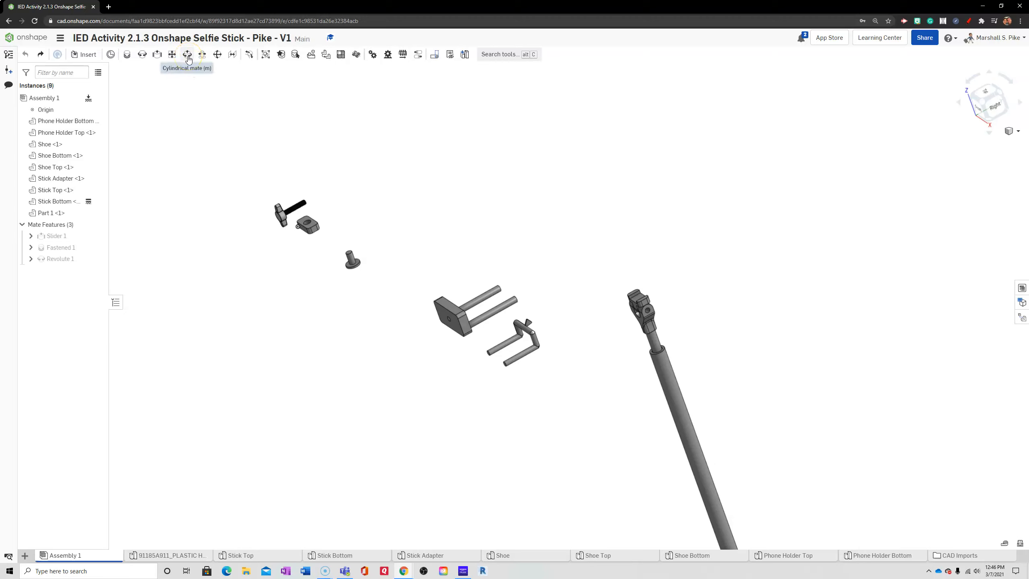
pyautogui.click(187, 54)
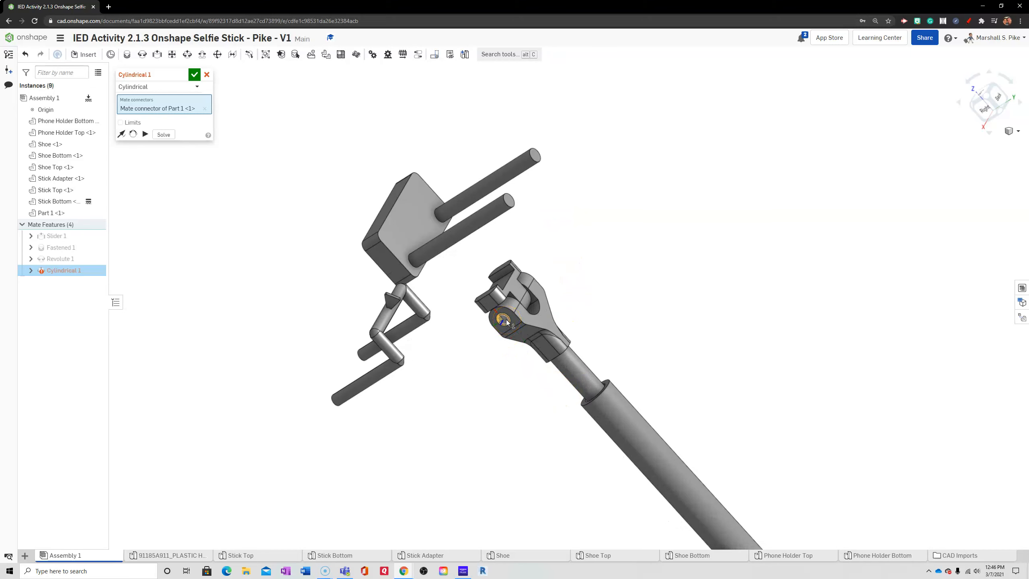
pyautogui.click(505, 321)
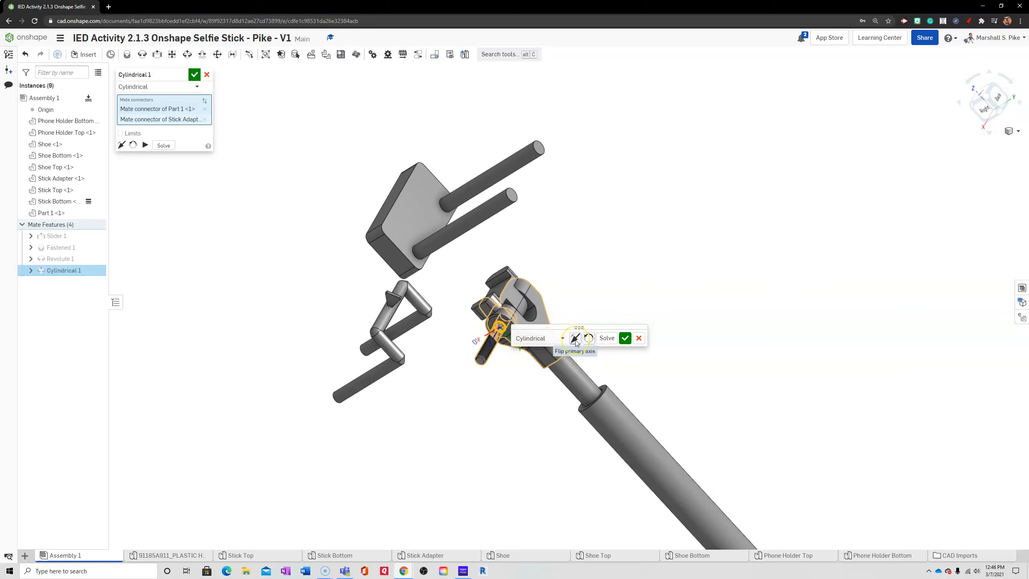
pyautogui.click(575, 337)
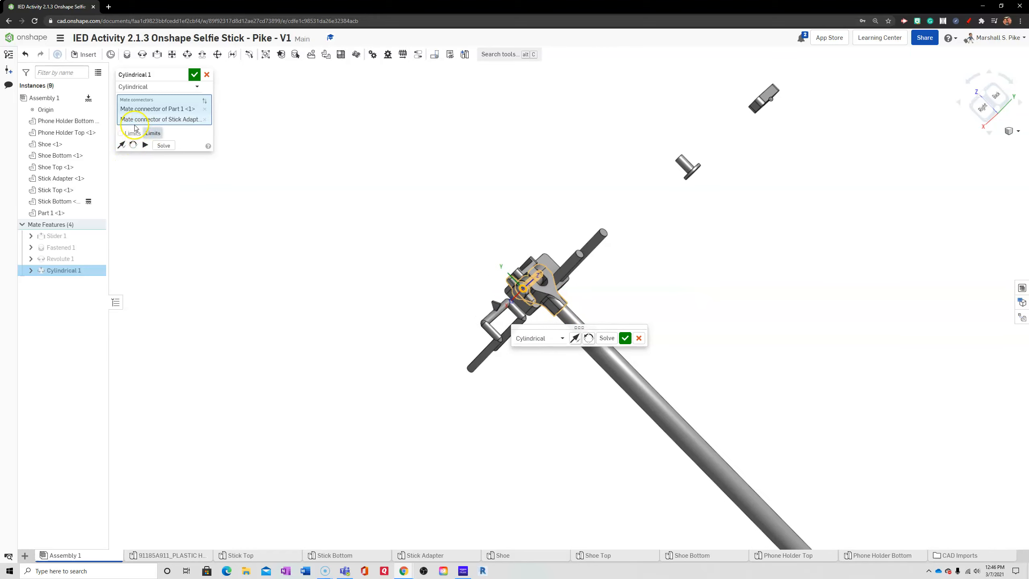
# Enable limits on Cylindrical 1 and set the minimum axial travel to -1.
pyautogui.click(120, 133)
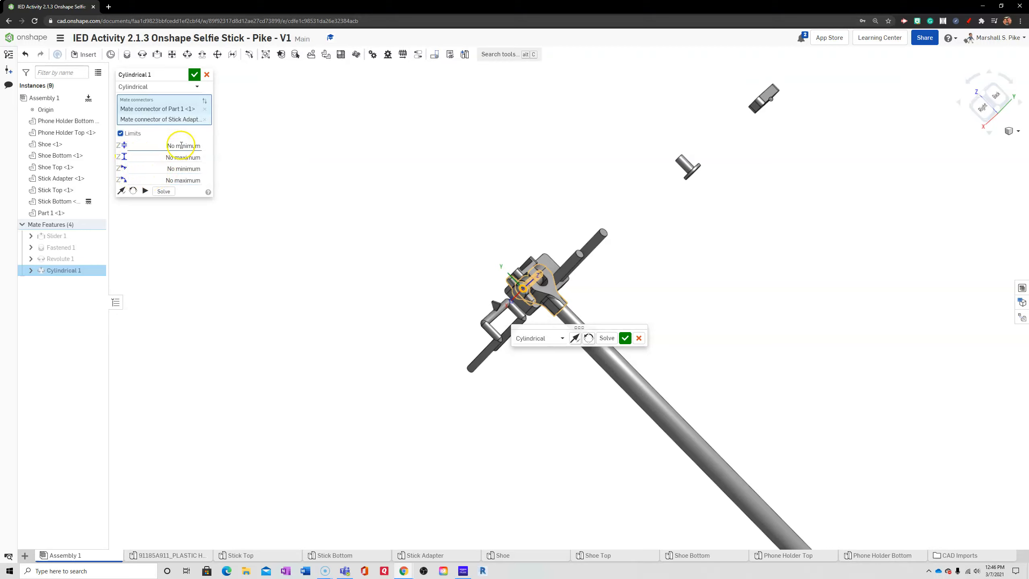
pyautogui.click(184, 145)
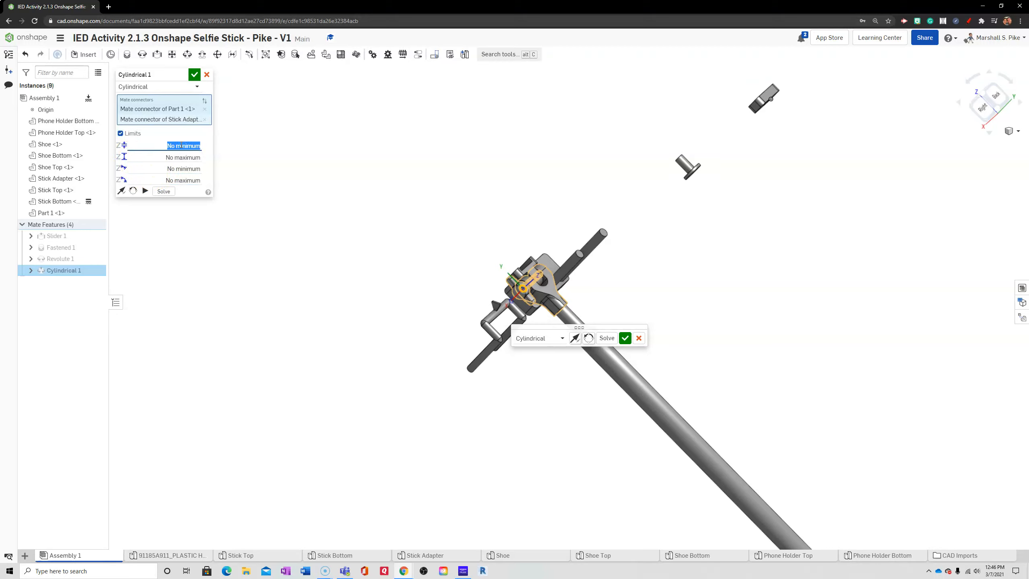
pyautogui.write('-1')
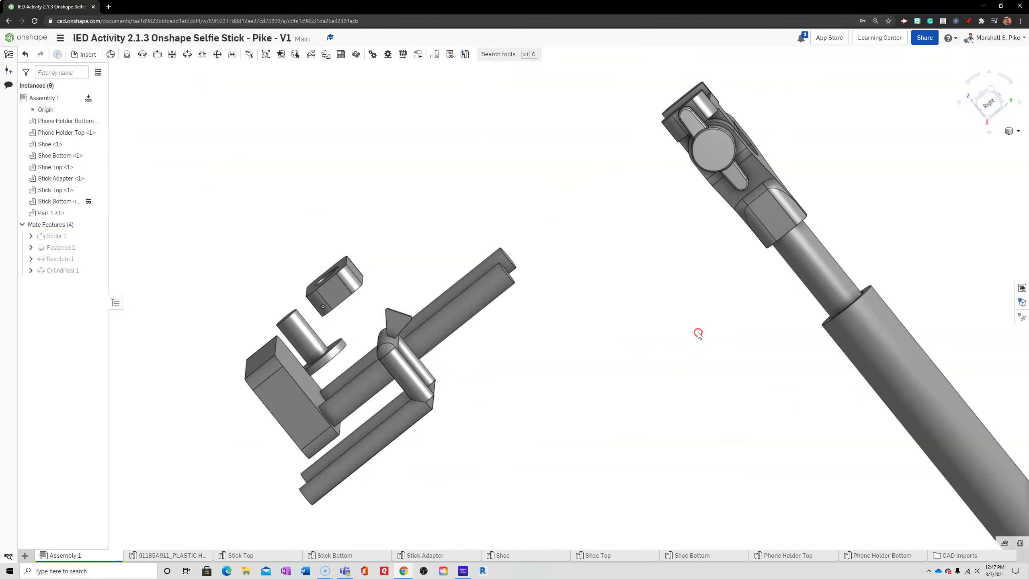
# Start a slider mate from a Phone Holder Bottom rod end toward the Phone Holder Top.
pyautogui.moveTo(698, 332); pyautogui.dragTo(375, 274)
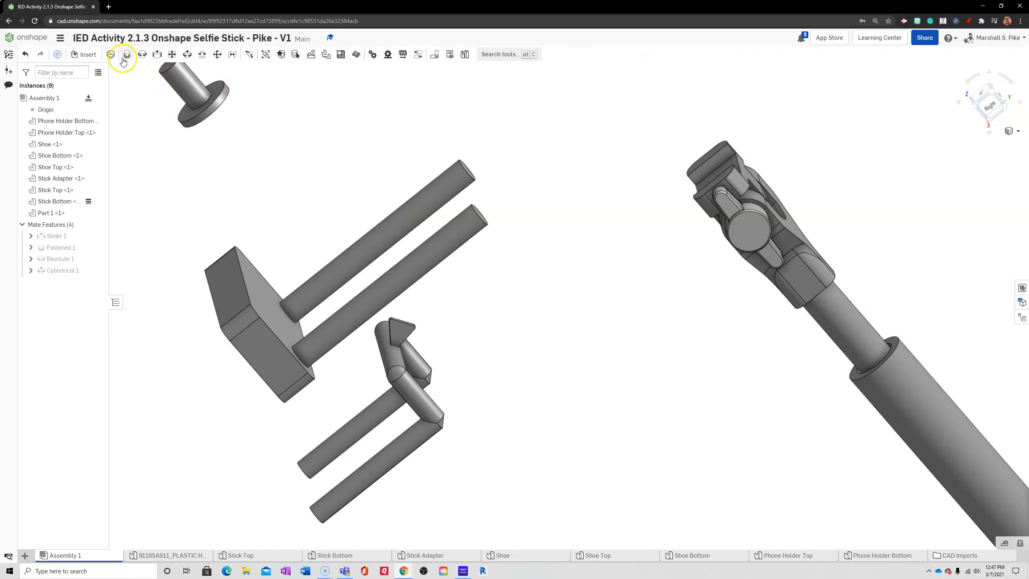
pyautogui.moveTo(157, 54)
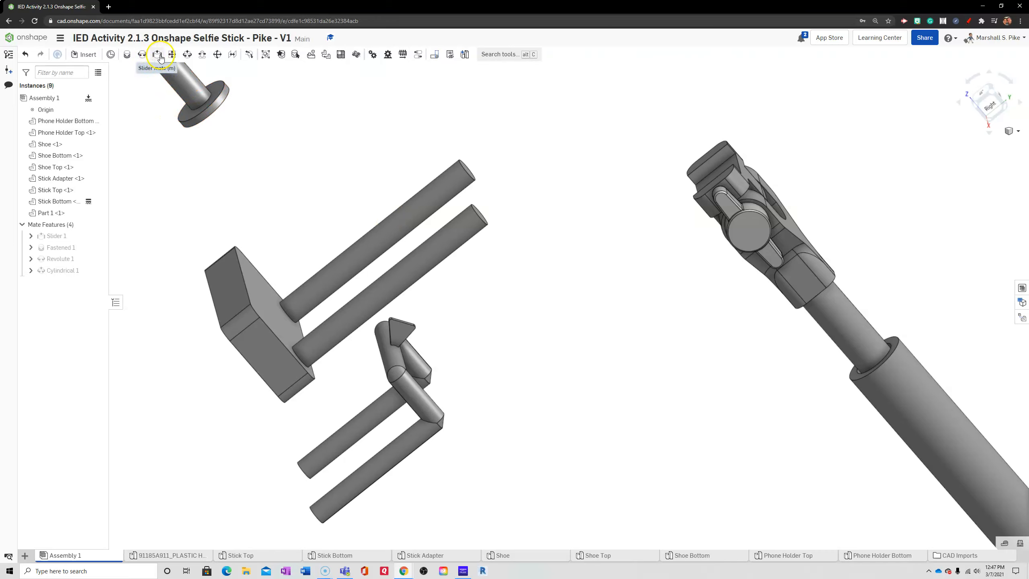
pyautogui.click(158, 54)
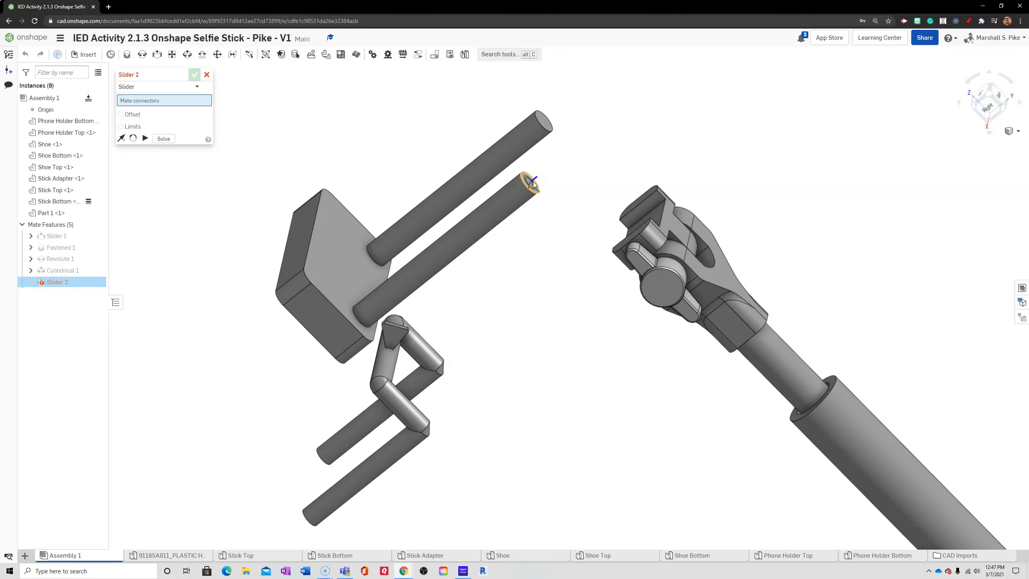
pyautogui.click(531, 182)
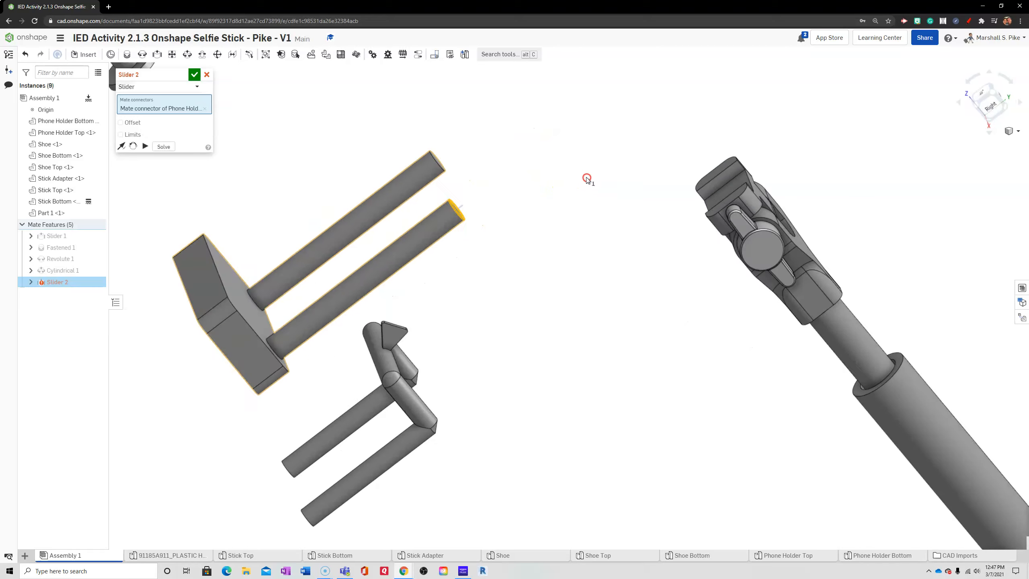
pyautogui.moveTo(586, 179); pyautogui.dragTo(407, 451)
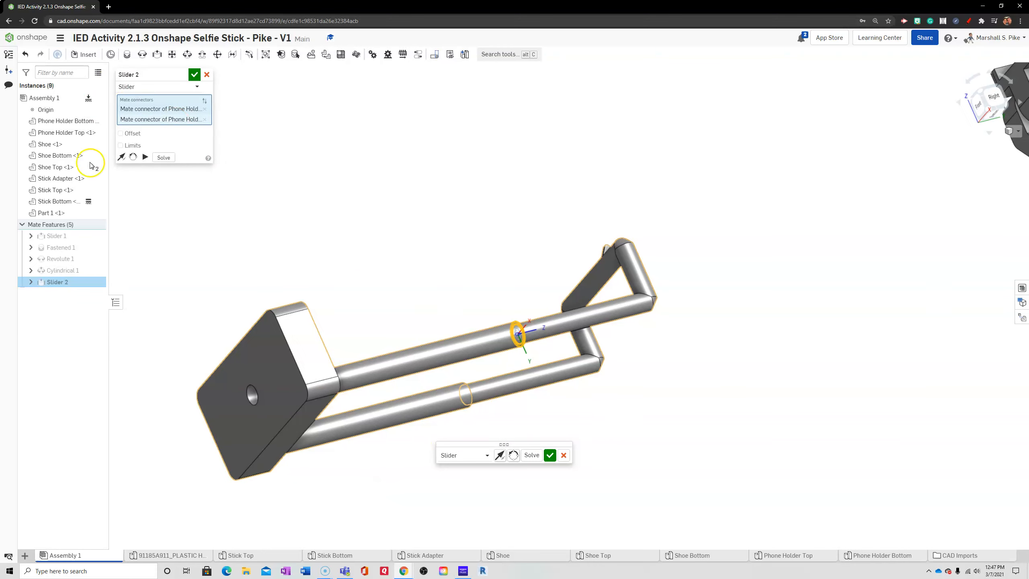
# Limit Slider 2 travel to 0–1.25 in and animate the holder sliding.
pyautogui.click(121, 145)
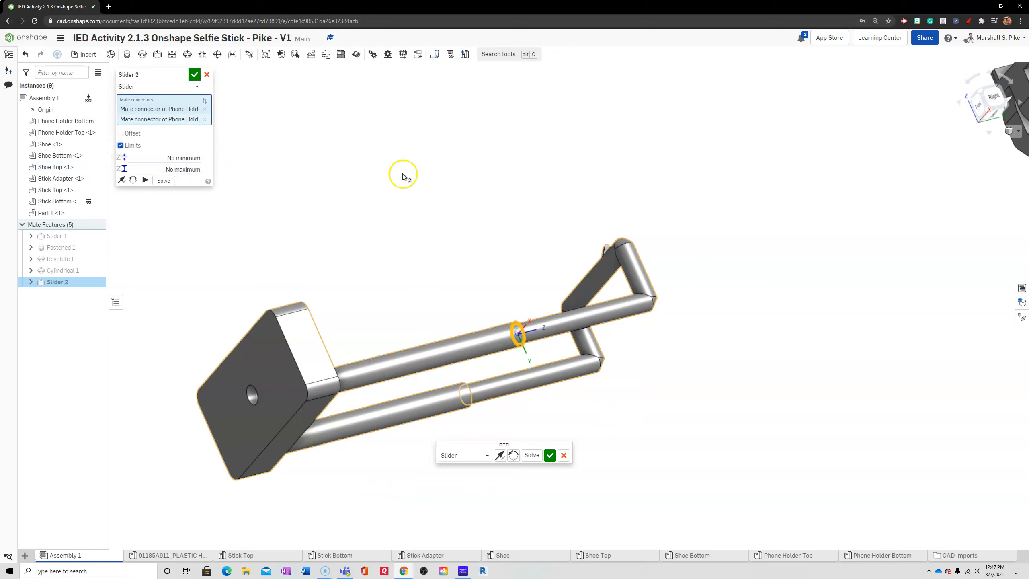
pyautogui.click(182, 157)
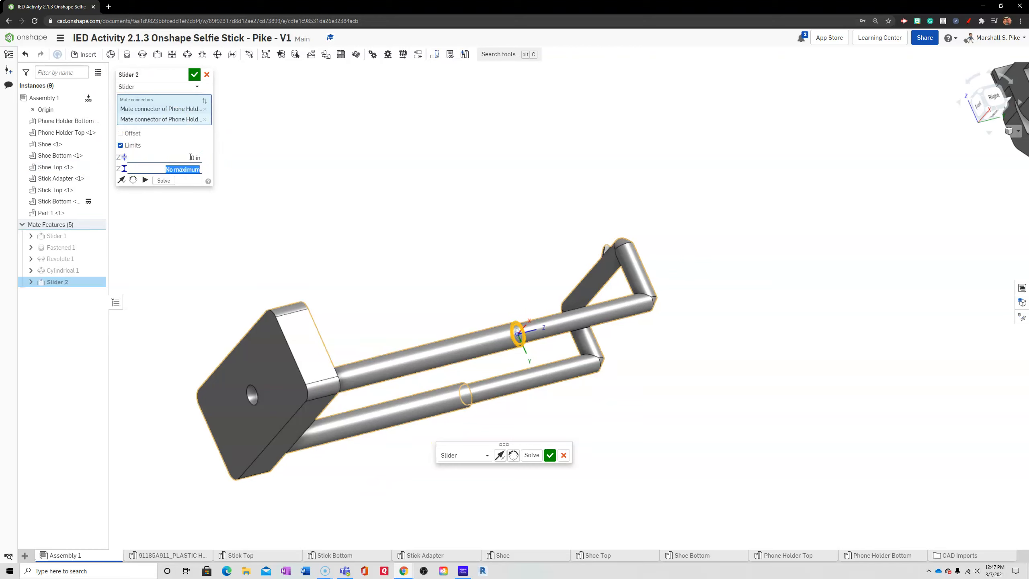
pyautogui.write('1.25 in')
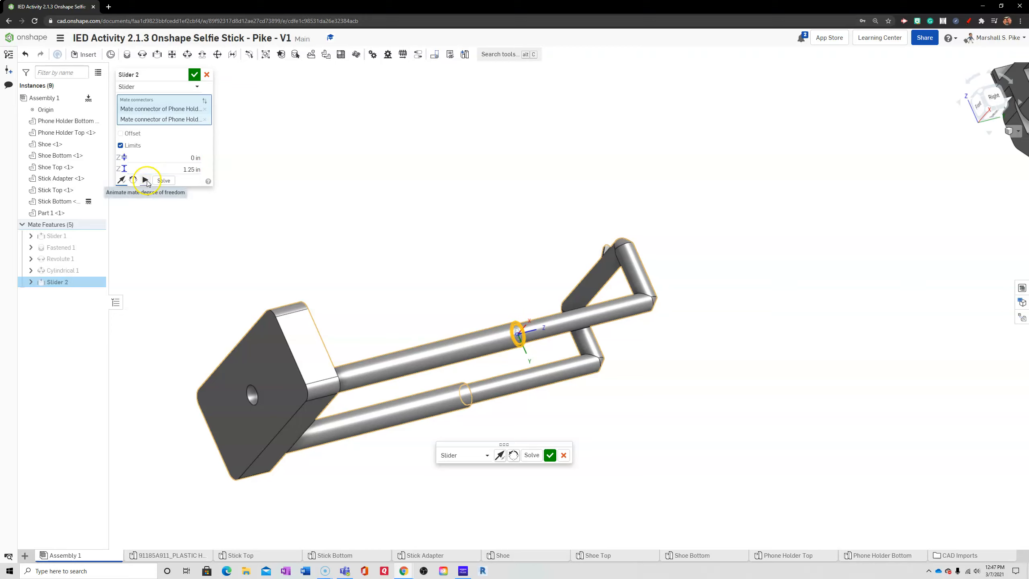
pyautogui.click(145, 179)
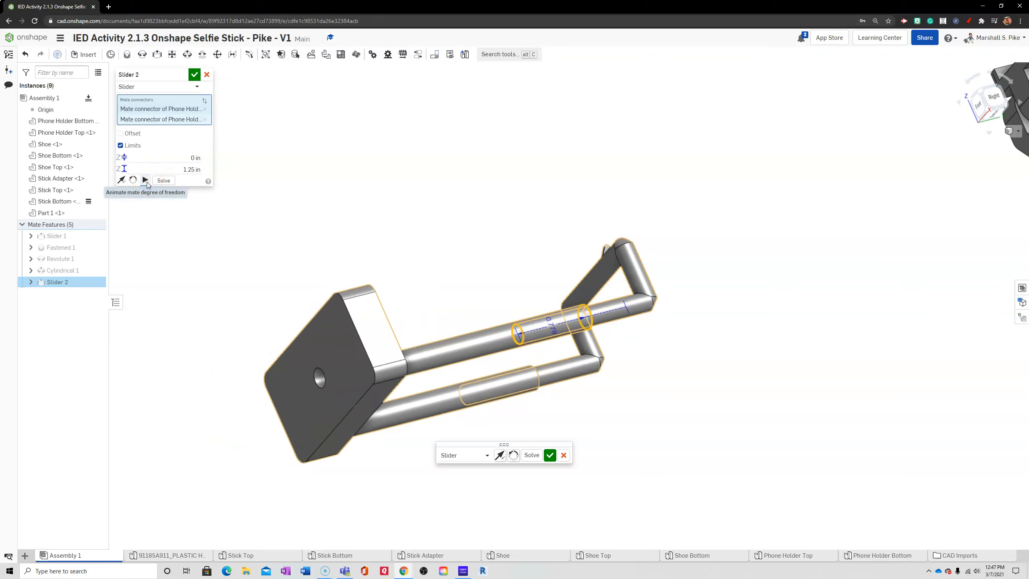
pyautogui.click(144, 179)
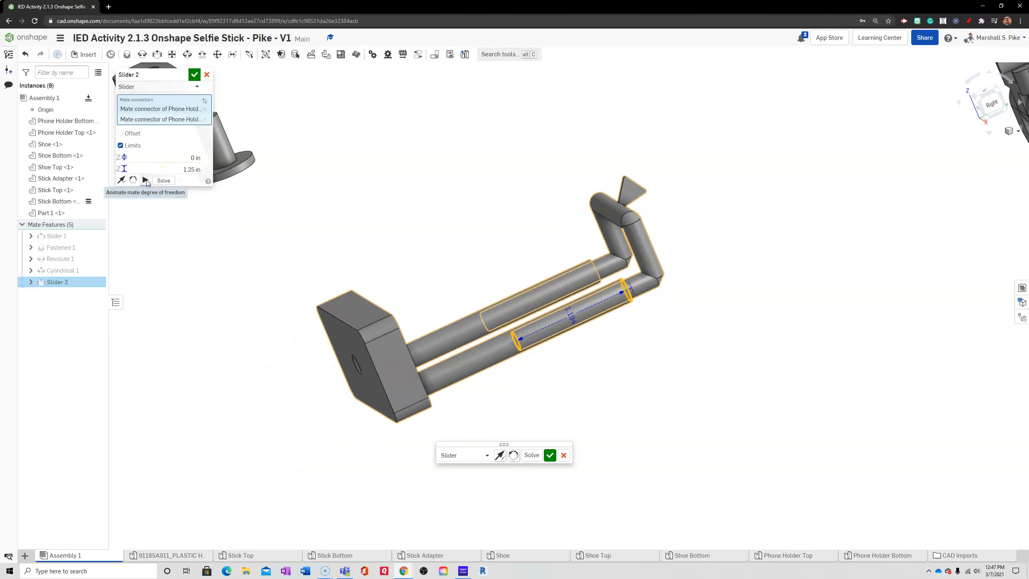
pyautogui.click(144, 179)
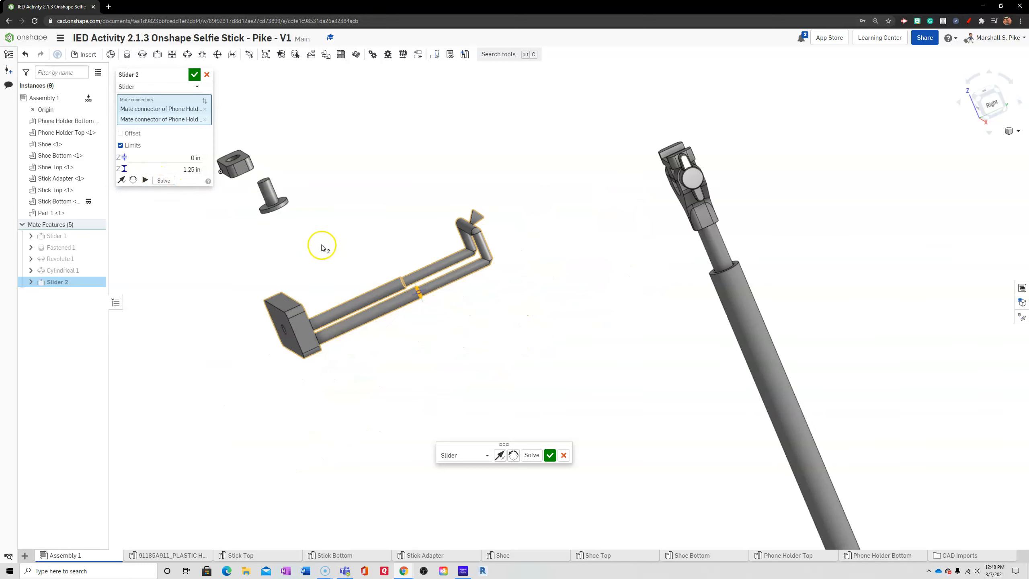
# Accept the limited Slider 2 mate between the phone holder parts.
pyautogui.click(194, 74)
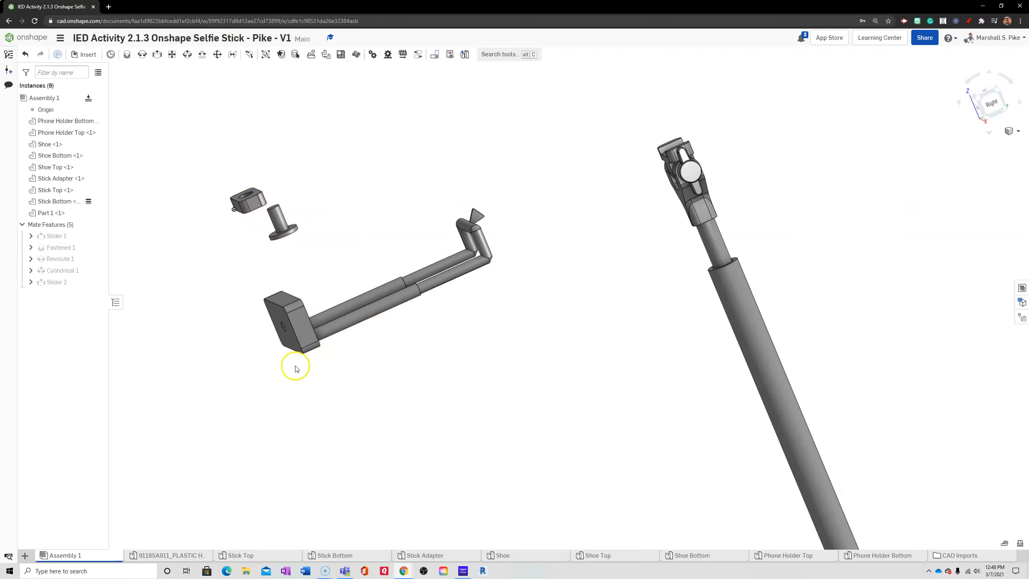
pyautogui.moveTo(649, 159)
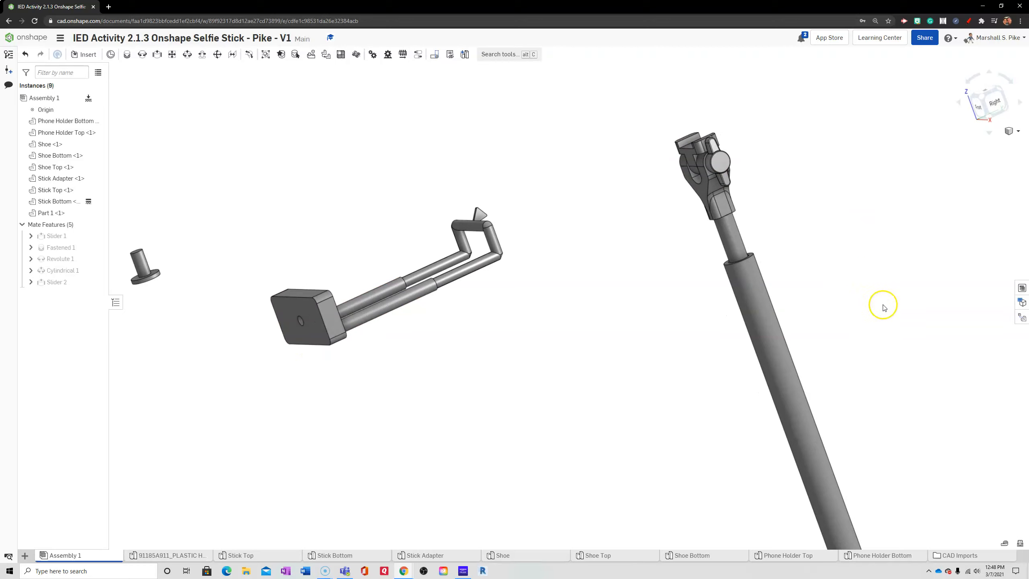
pyautogui.moveTo(68, 469)
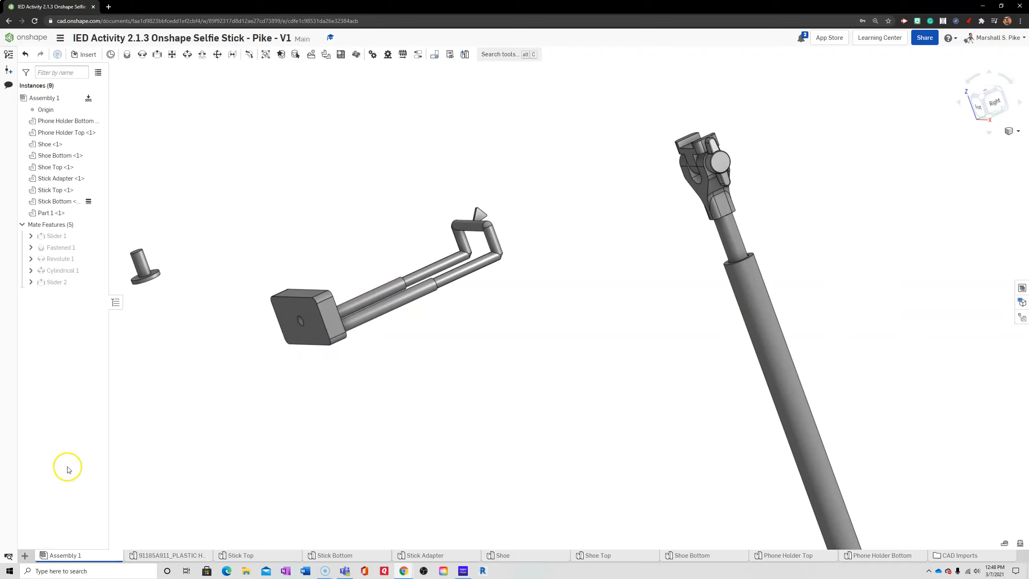